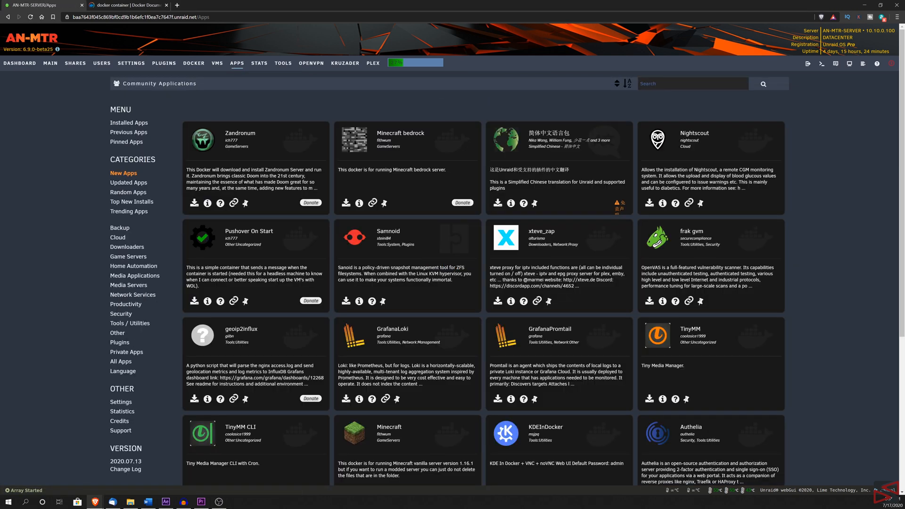
Search Apps for 'user script' and open the CA User Scripts settings.
{"action": "type", "text": "user script"}
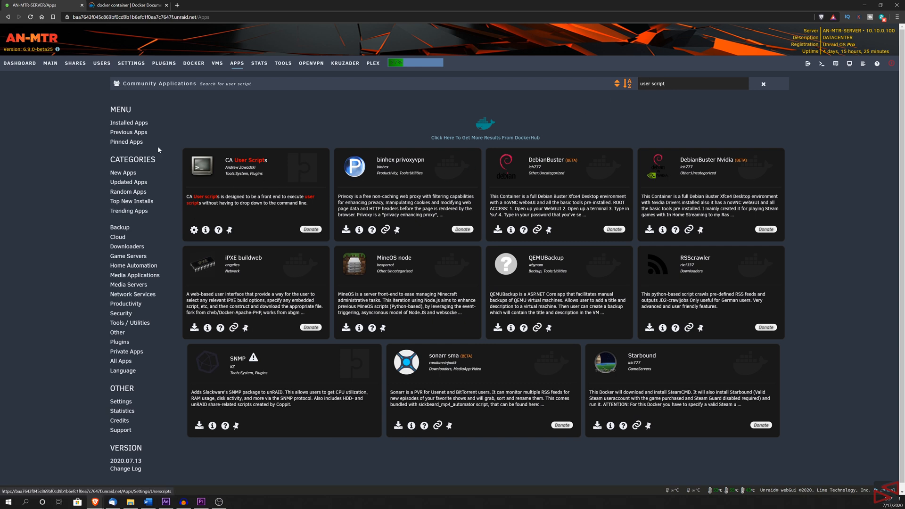
{"action": "left_click", "coordinate": [131, 63]}
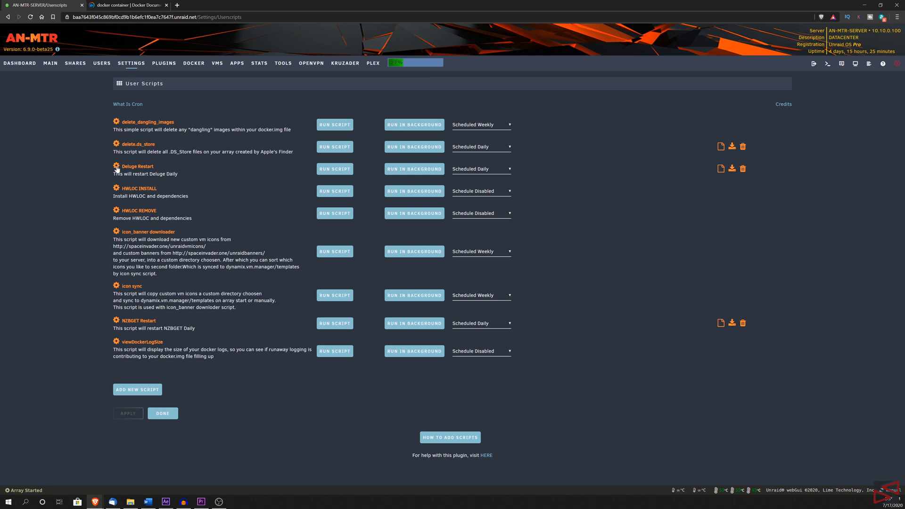
Delete the existing Deluge Restart user script.
{"action": "left_click", "coordinate": [182, 143]}
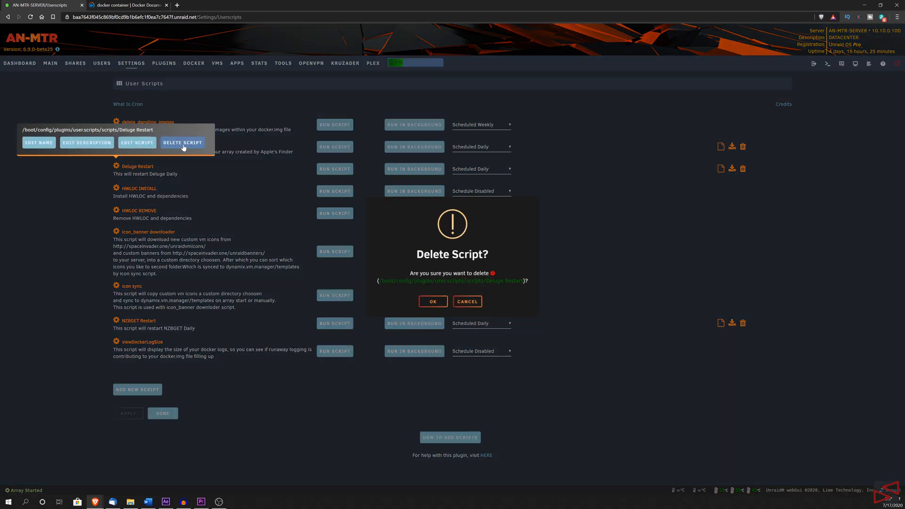
{"action": "left_click", "coordinate": [433, 301]}
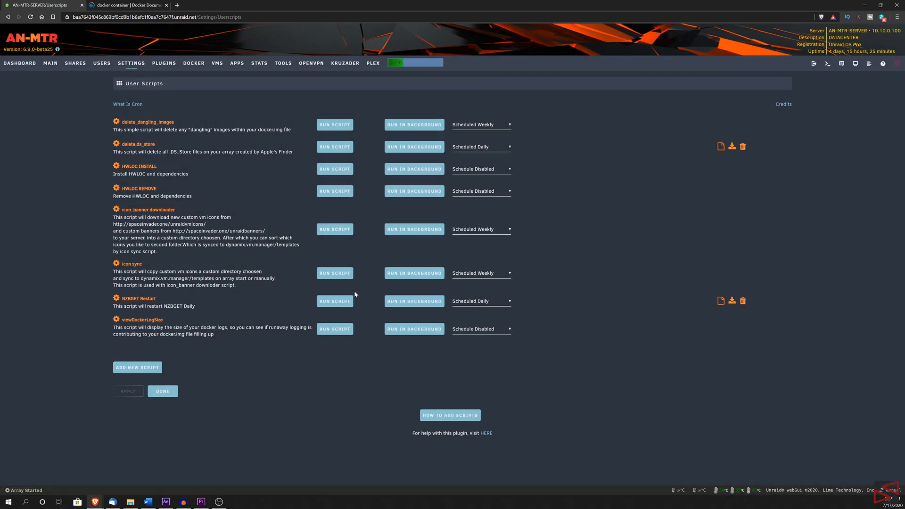
{"action": "mouse_move", "coordinate": [810, 89]}
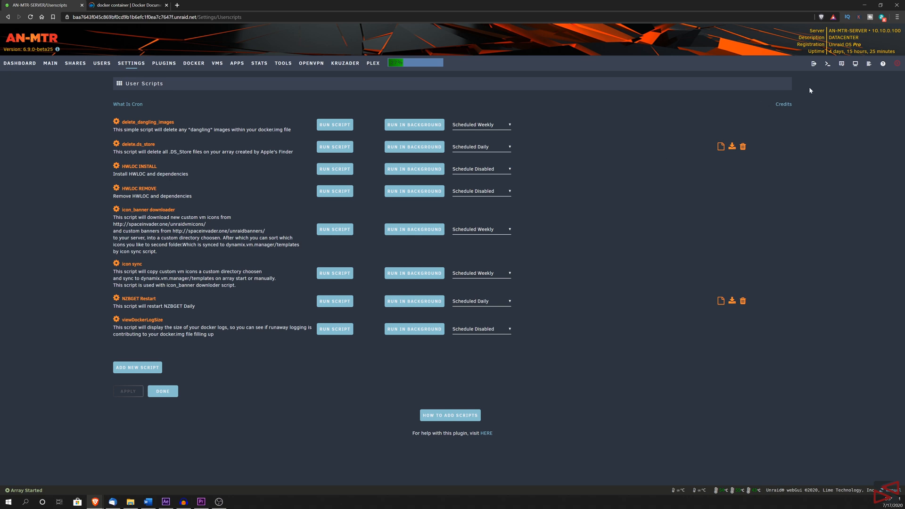
{"action": "mouse_move", "coordinate": [827, 65]}
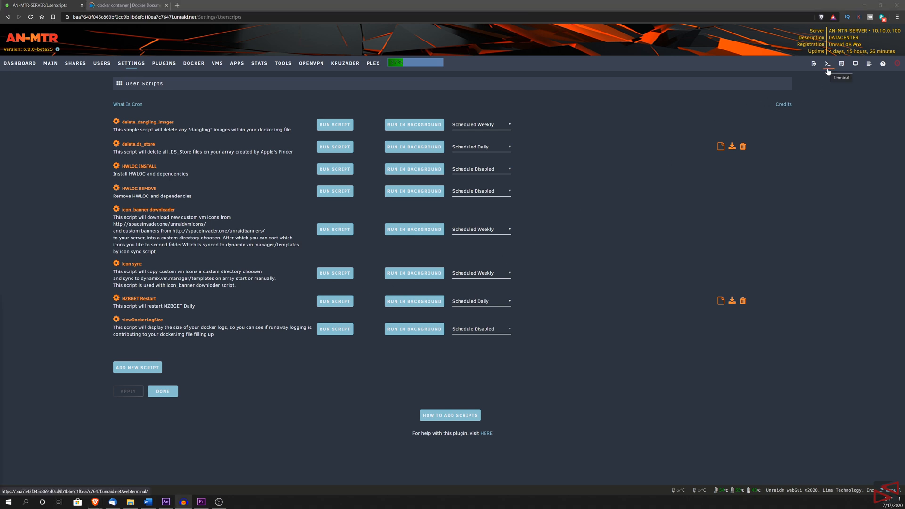
{"action": "left_click", "coordinate": [827, 64]}
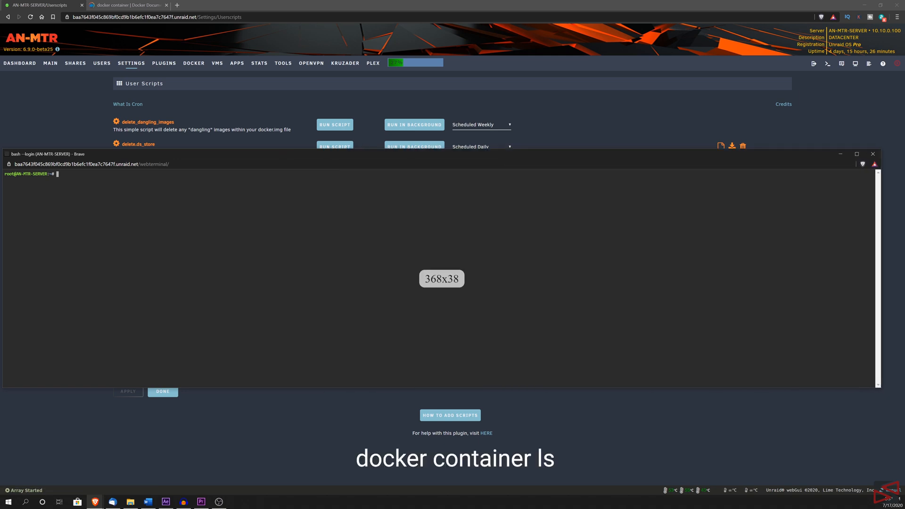
{"action": "type", "text": "docker container ls"}
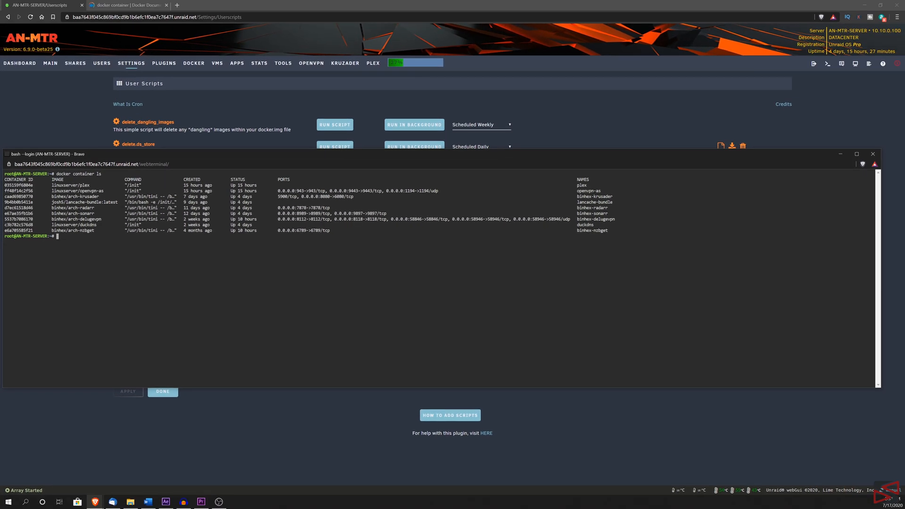
{"action": "left_click", "coordinate": [872, 154]}
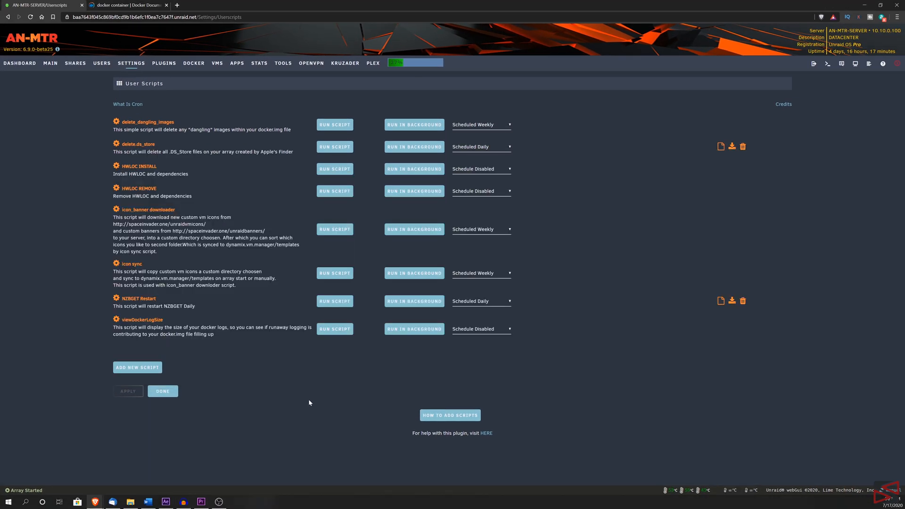
{"action": "mouse_move", "coordinate": [192, 369]}
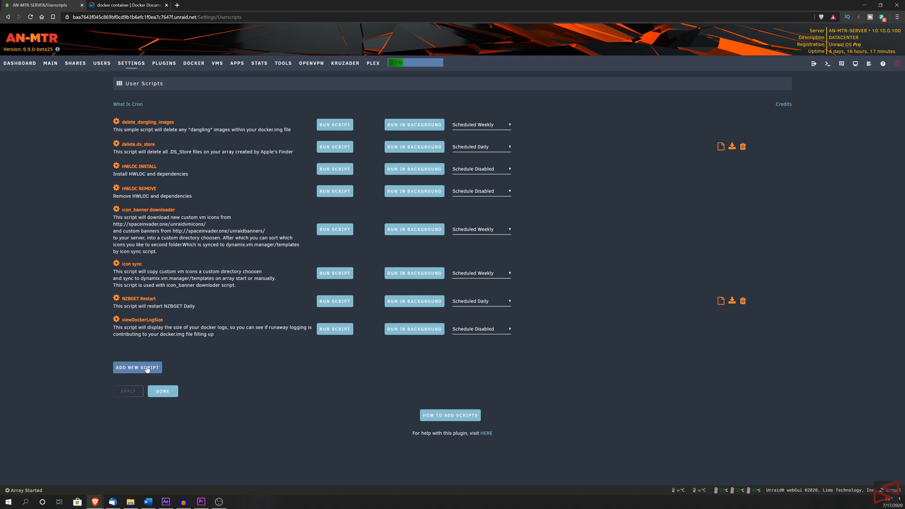
Add a new user script named 'Deluge Restart'.
{"action": "left_click", "coordinate": [137, 367]}
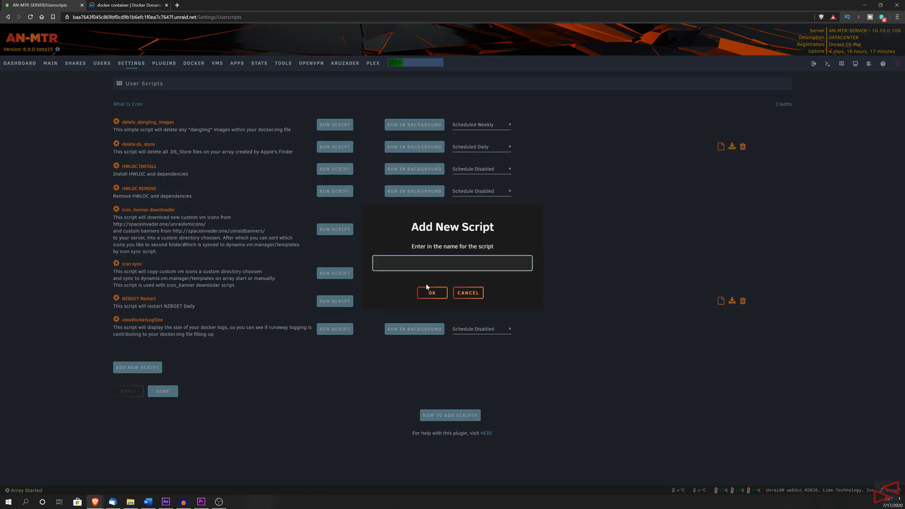
{"action": "type", "text": "Deluge Restart"}
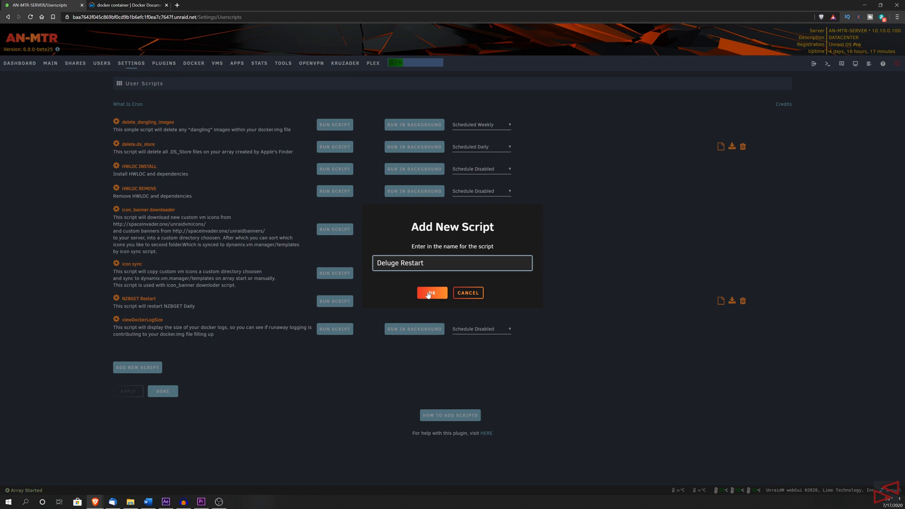
{"action": "left_click", "coordinate": [431, 293]}
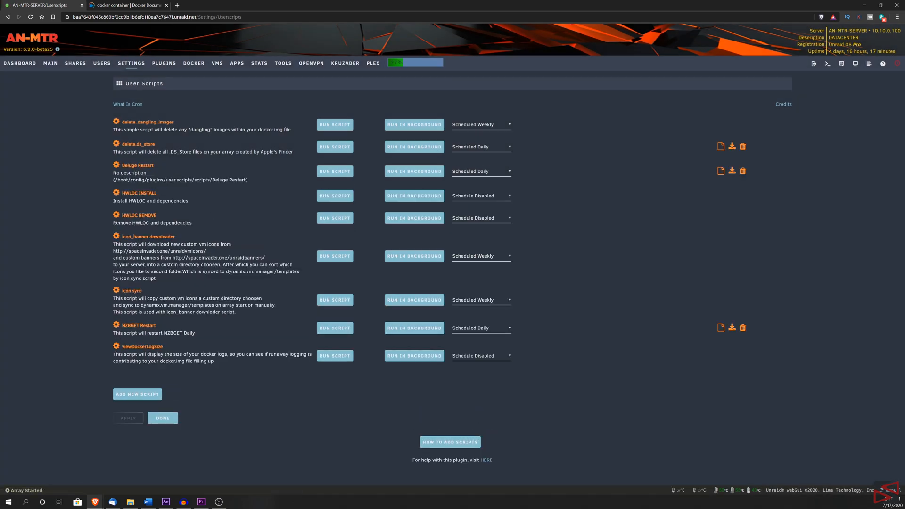
Open the Deluge Restart script's contents for editing via its gear menu.
{"action": "left_click", "coordinate": [116, 166]}
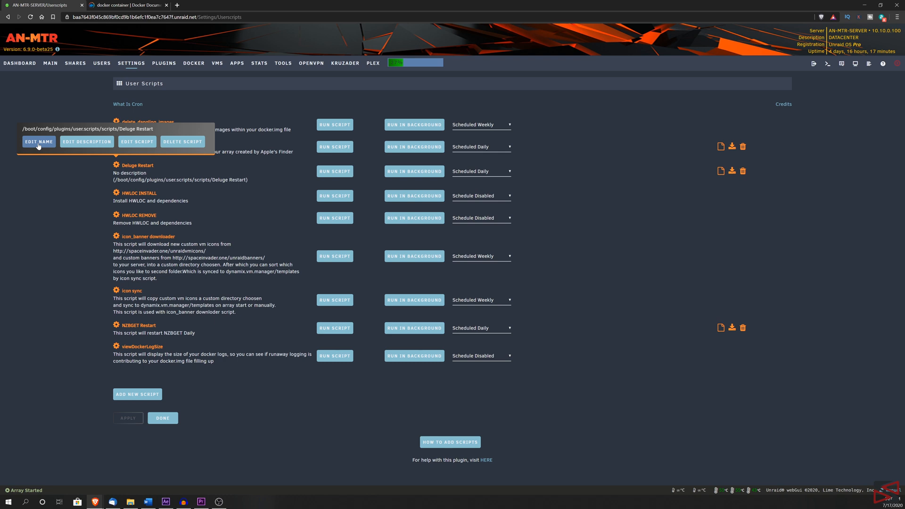
{"action": "mouse_move", "coordinate": [87, 144]}
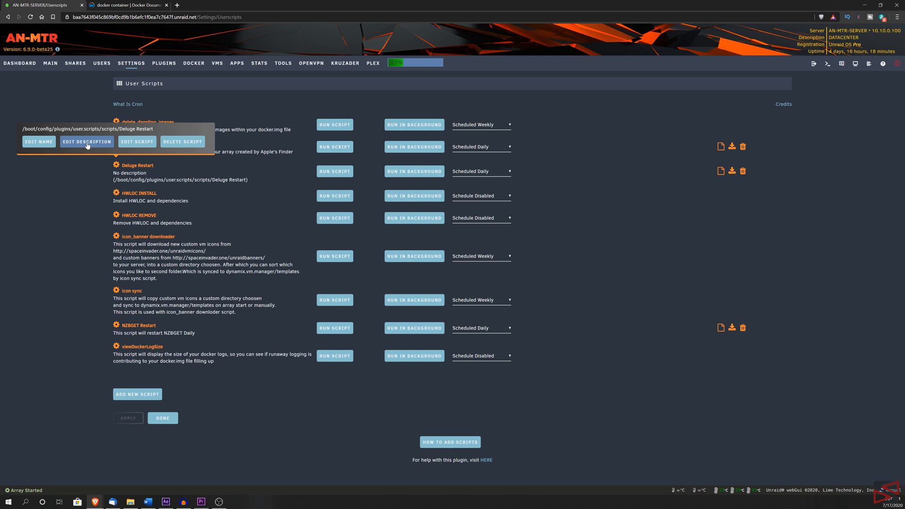
{"action": "mouse_move", "coordinate": [131, 147]}
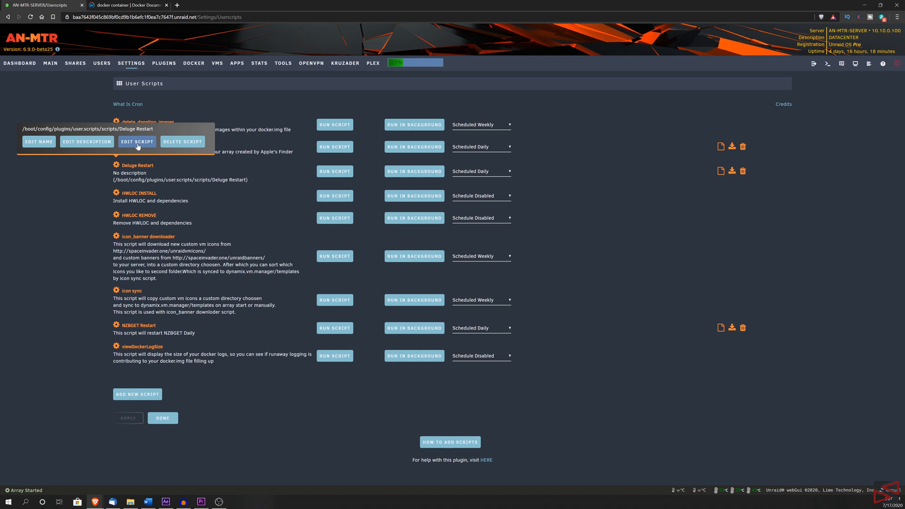
{"action": "mouse_move", "coordinate": [181, 145]}
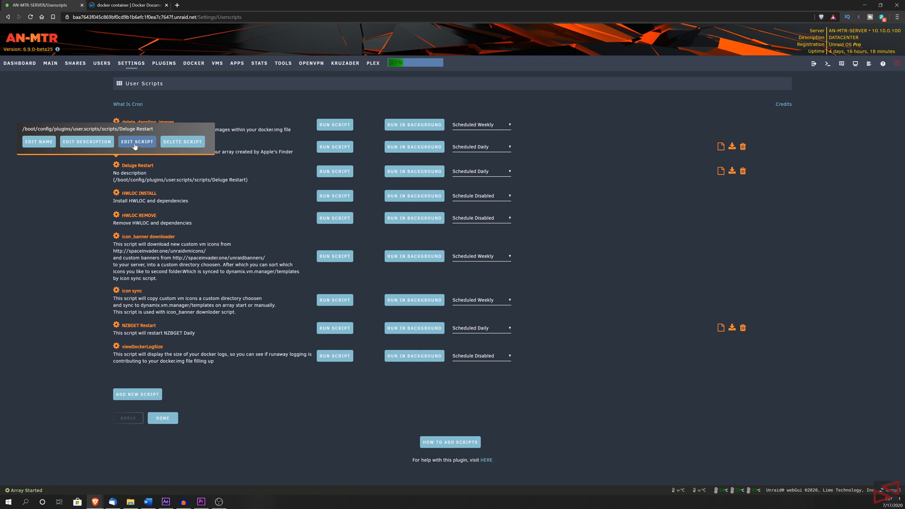
{"action": "left_click", "coordinate": [137, 142]}
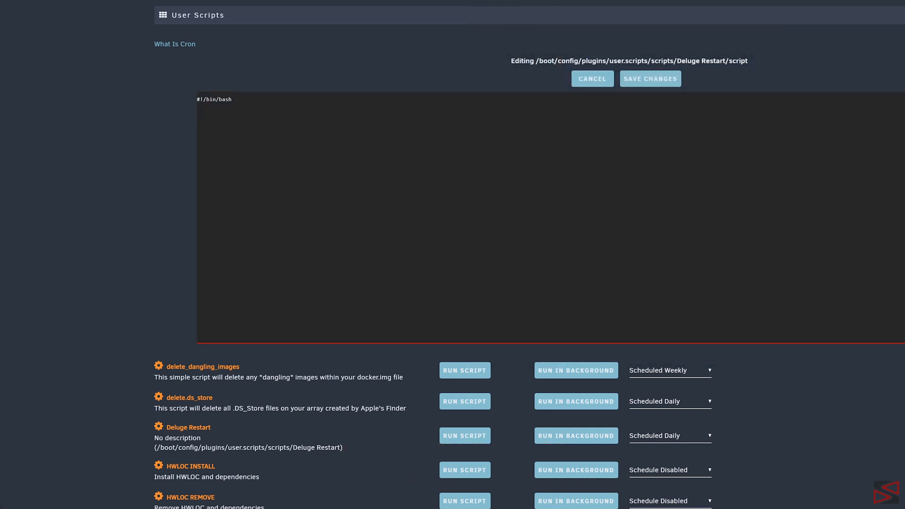
Type 'docker restart' below the #!/bin/bash header.
{"action": "type", "text": "doc"}
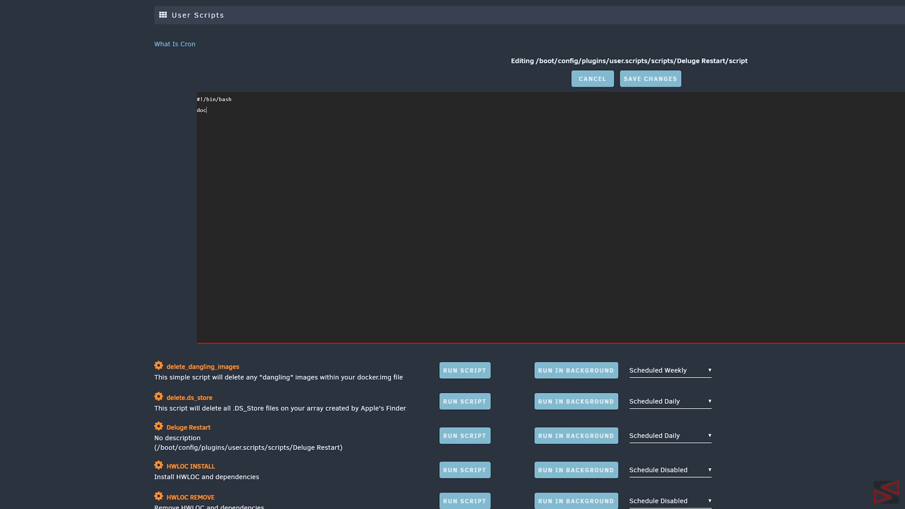
{"action": "type", "text": "ker"}
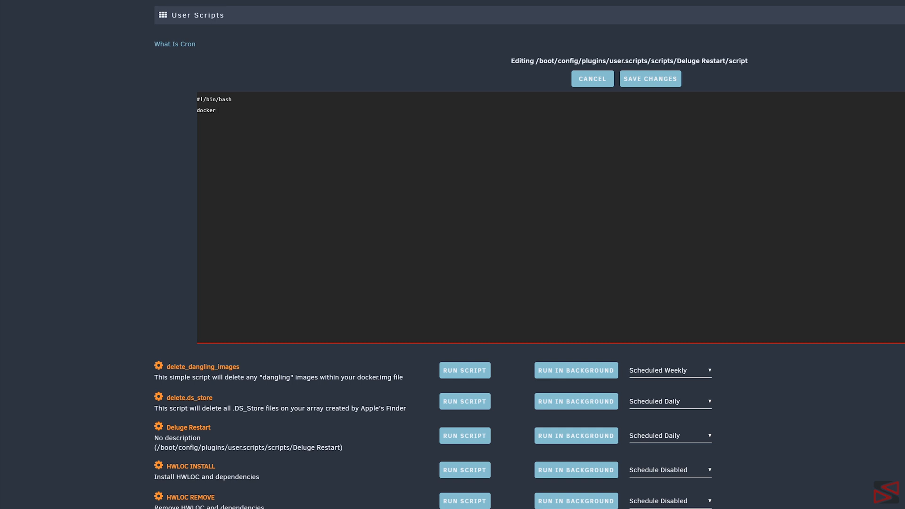
{"action": "type", "text": "restart"}
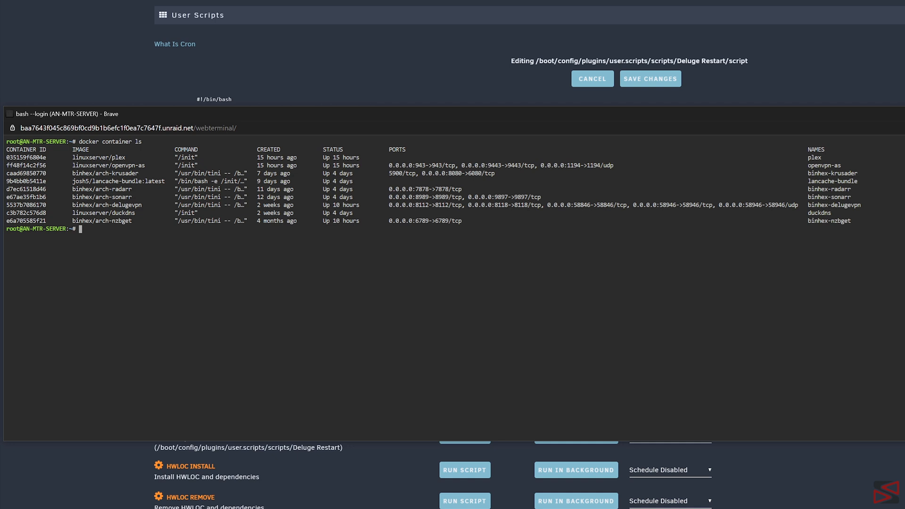
Copy the binhex-delugevpn container ID from the terminal's container list.
{"action": "double_click", "coordinate": [27, 205]}
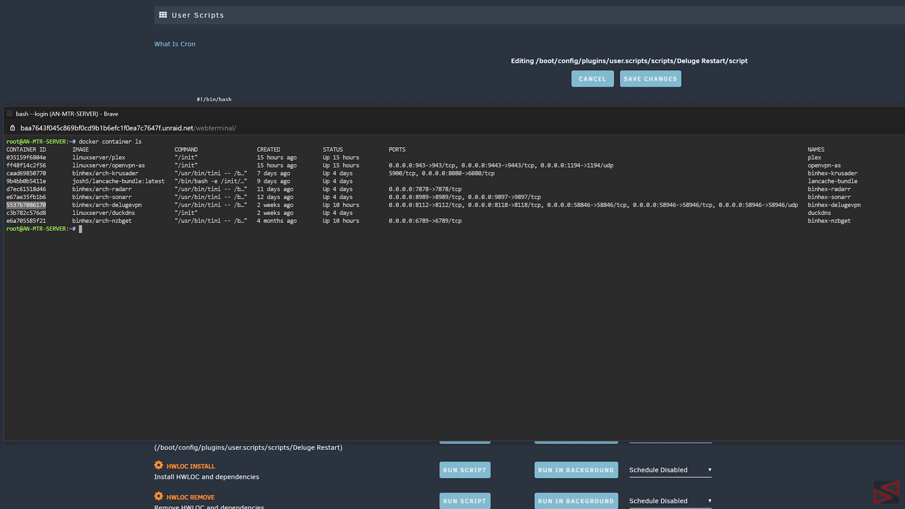
{"action": "right_click", "coordinate": [25, 205]}
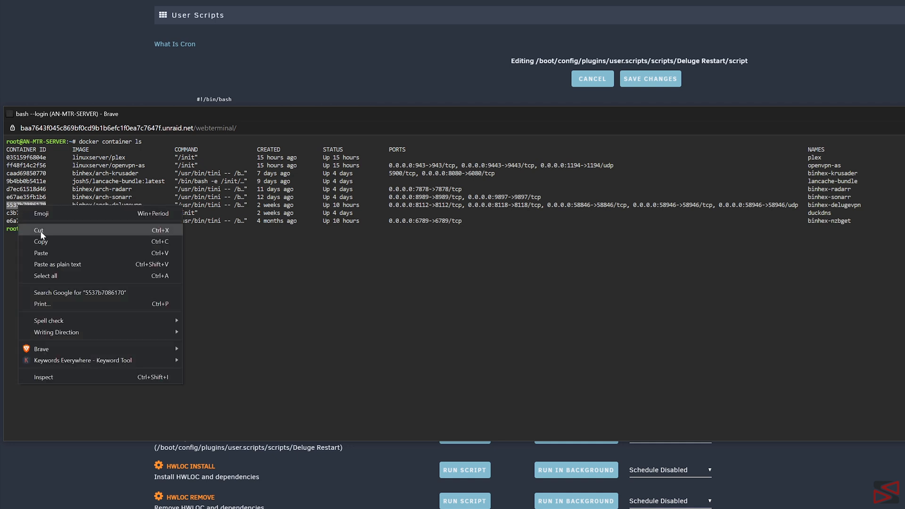
{"action": "left_click", "coordinate": [38, 230]}
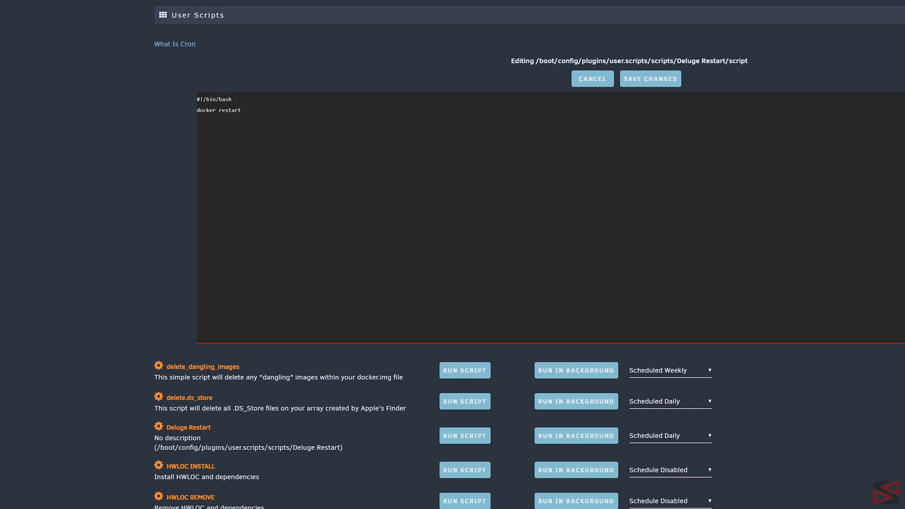
Paste the container ID after docker restart and add an echo line reporting the restart.
{"action": "right_click", "coordinate": [244, 110]}
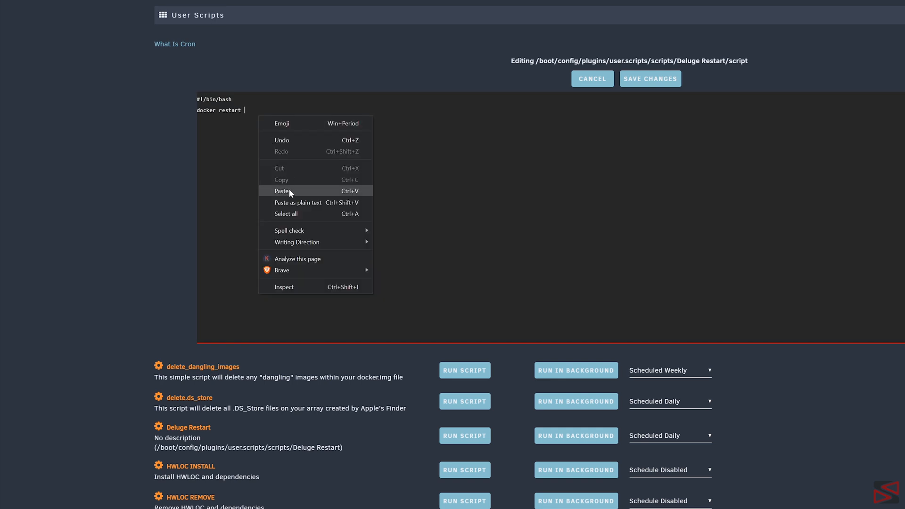
{"action": "left_click", "coordinate": [282, 191]}
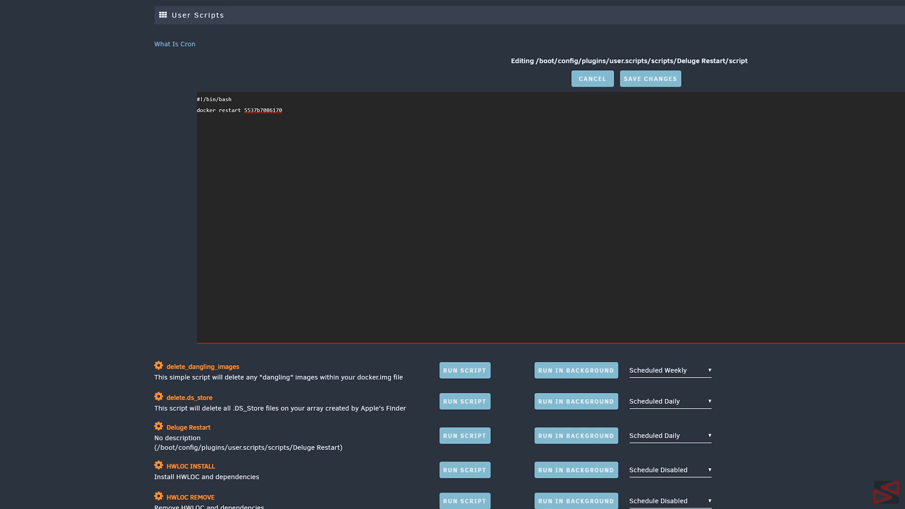
{"action": "type", "text": "echo Deluge has b"}
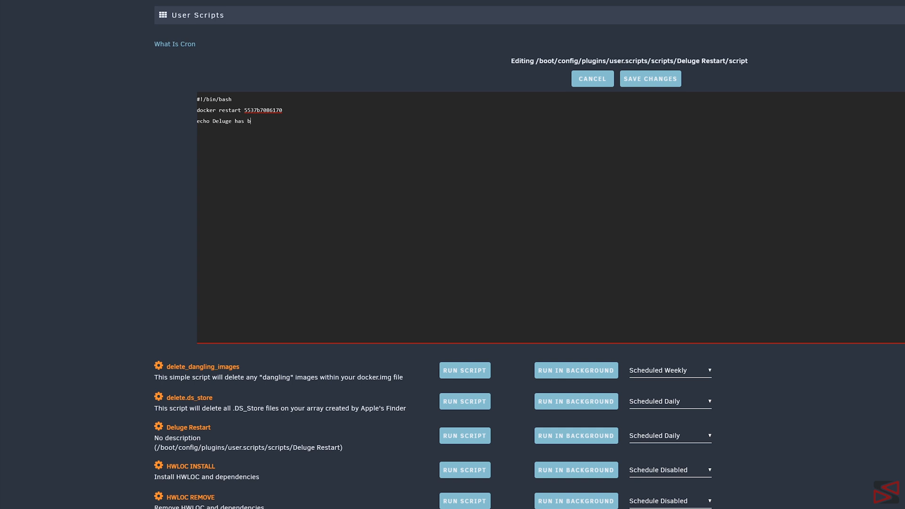
{"action": "type", "text": "een restart"}
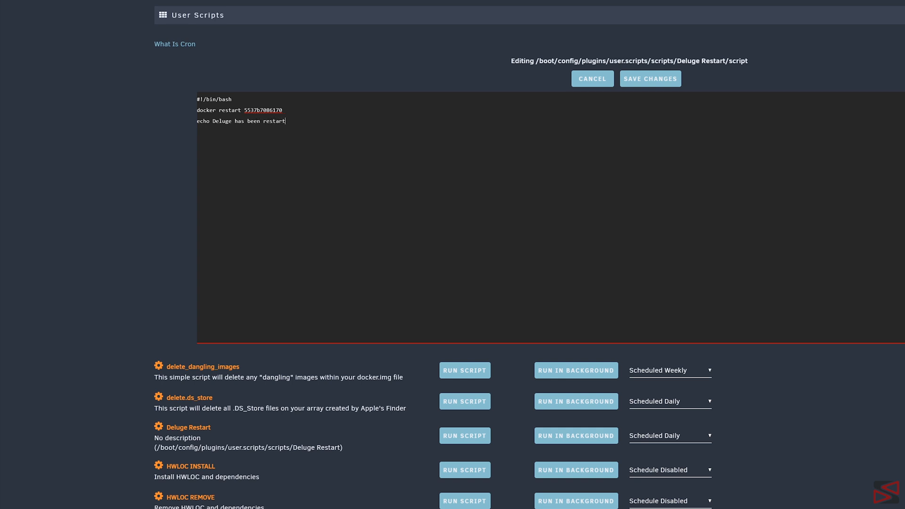
{"action": "type", "text": "ed"}
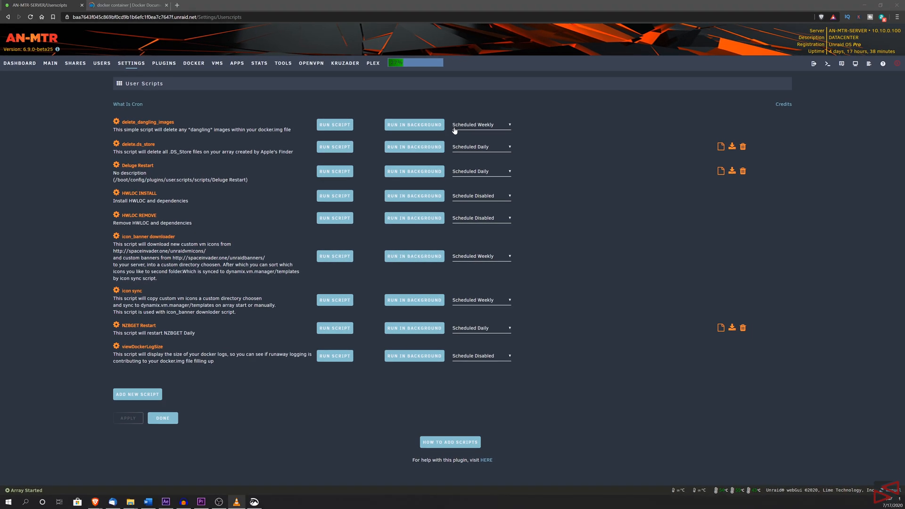
{"action": "mouse_move", "coordinate": [422, 137]}
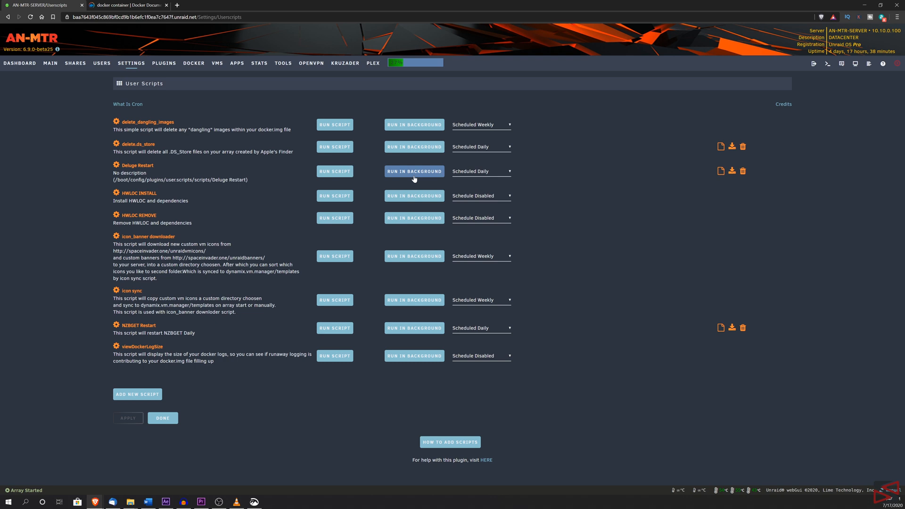
{"action": "mouse_move", "coordinate": [487, 177]}
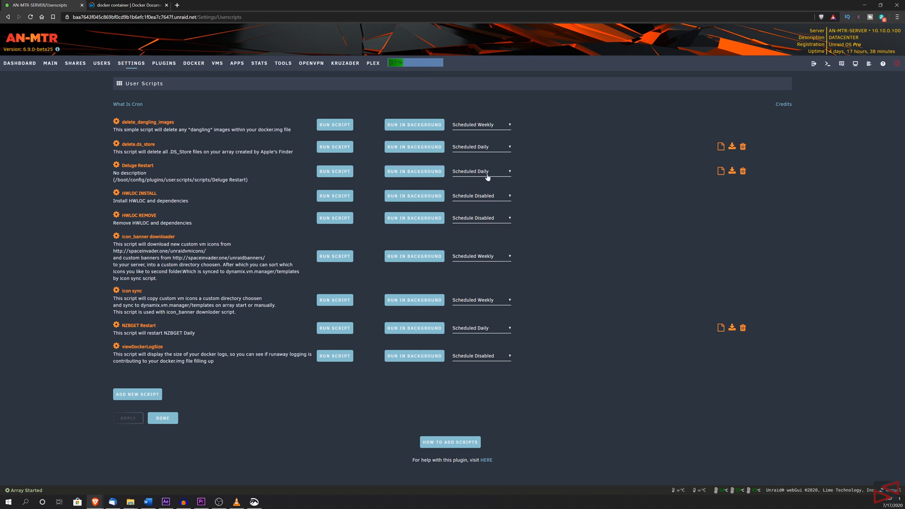
Set Deluge Restart's schedule to Scheduled Daily and apply it.
{"action": "left_click", "coordinate": [481, 171]}
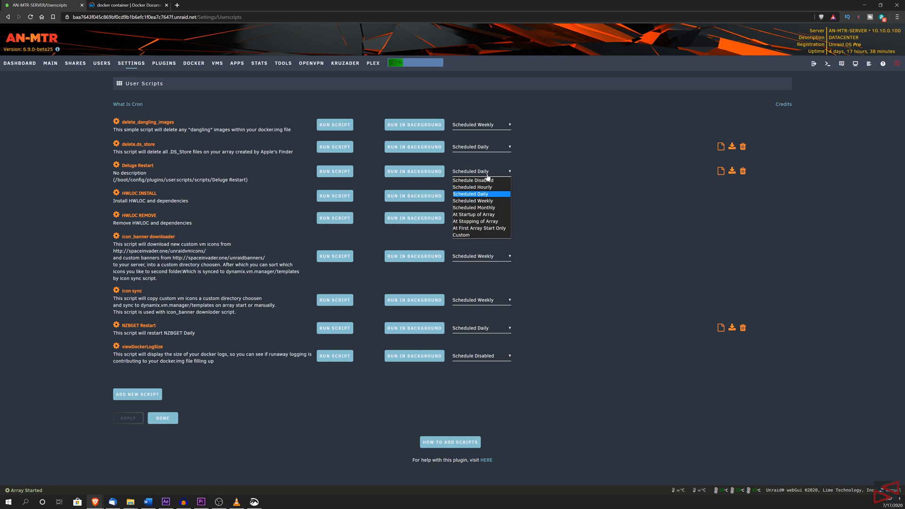
{"action": "mouse_move", "coordinate": [487, 180]}
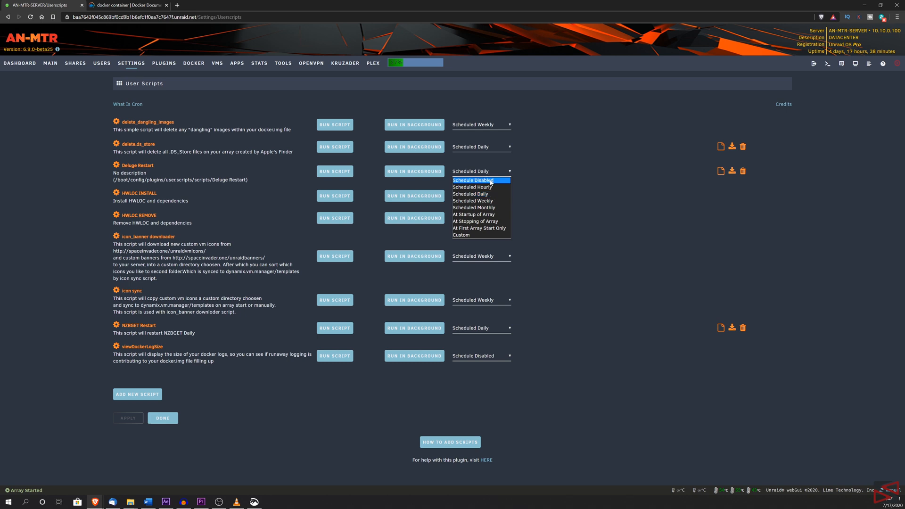
{"action": "left_click", "coordinate": [472, 187]}
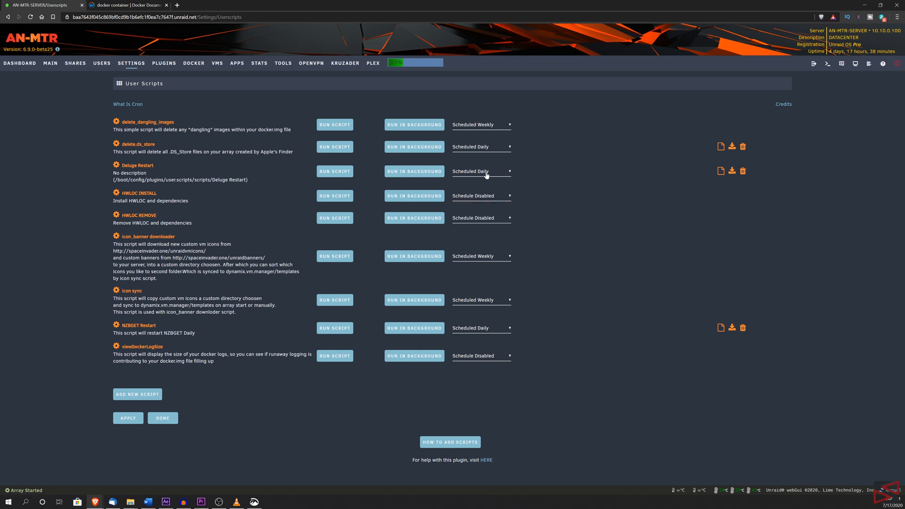
{"action": "mouse_move", "coordinate": [112, 432]}
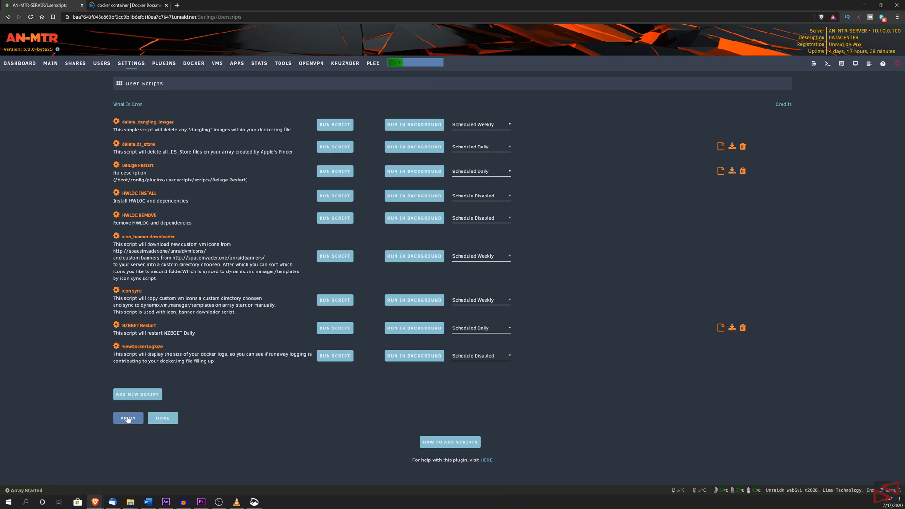
{"action": "left_click", "coordinate": [128, 418]}
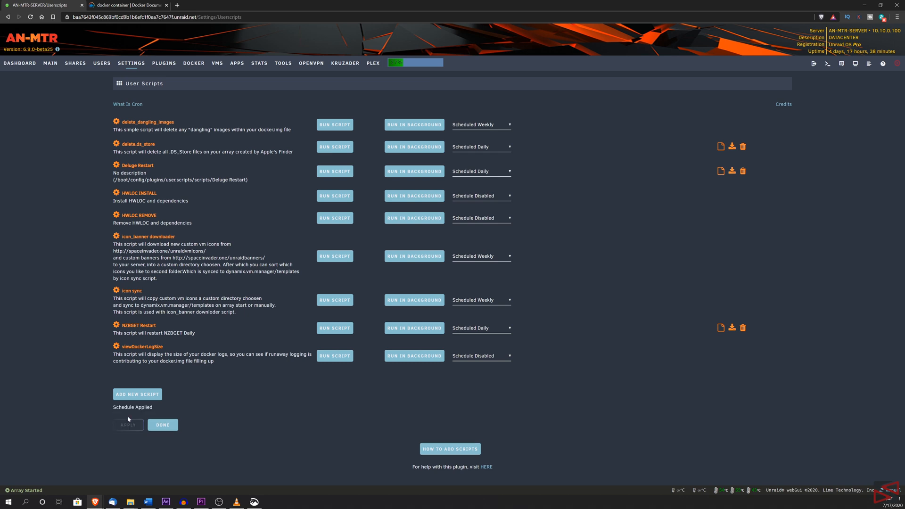
{"action": "mouse_move", "coordinate": [142, 123]}
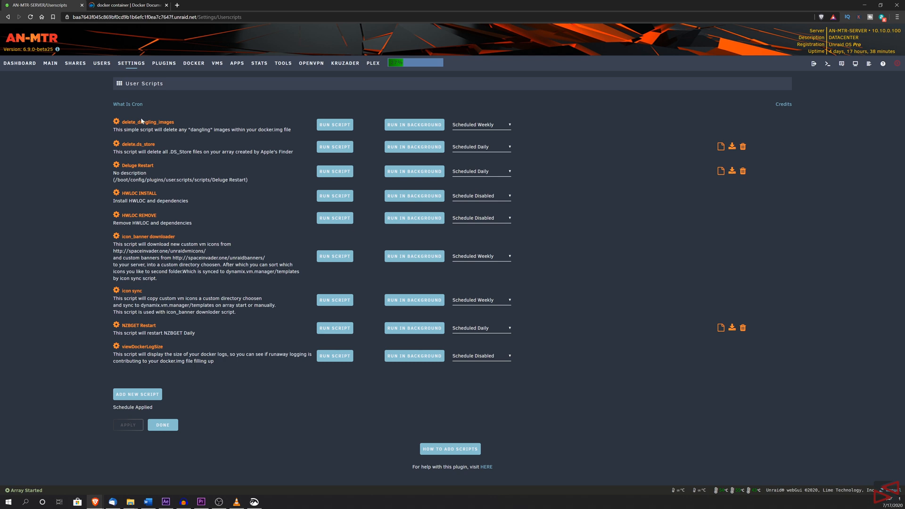
Open Docker in a new tab, launch the delugevpn WebUI, and return to User Scripts.
{"action": "right_click", "coordinate": [194, 63]}
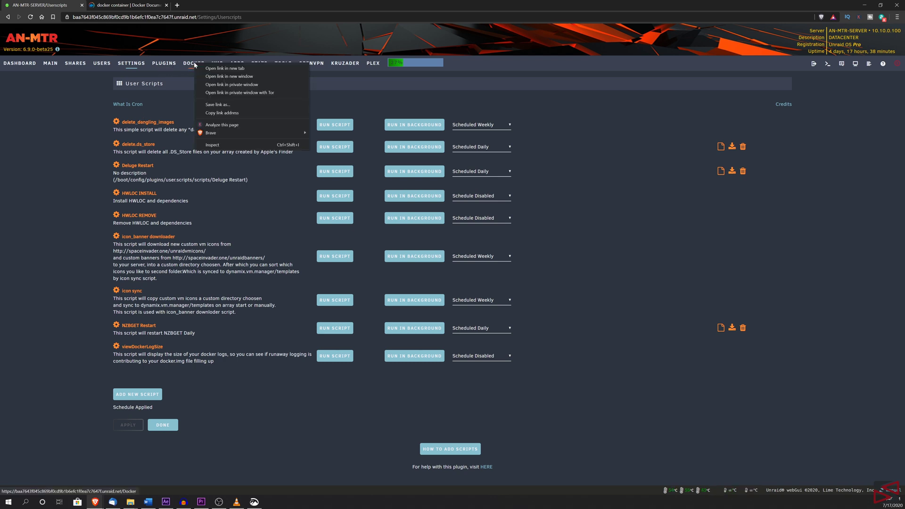
{"action": "left_click", "coordinate": [225, 68]}
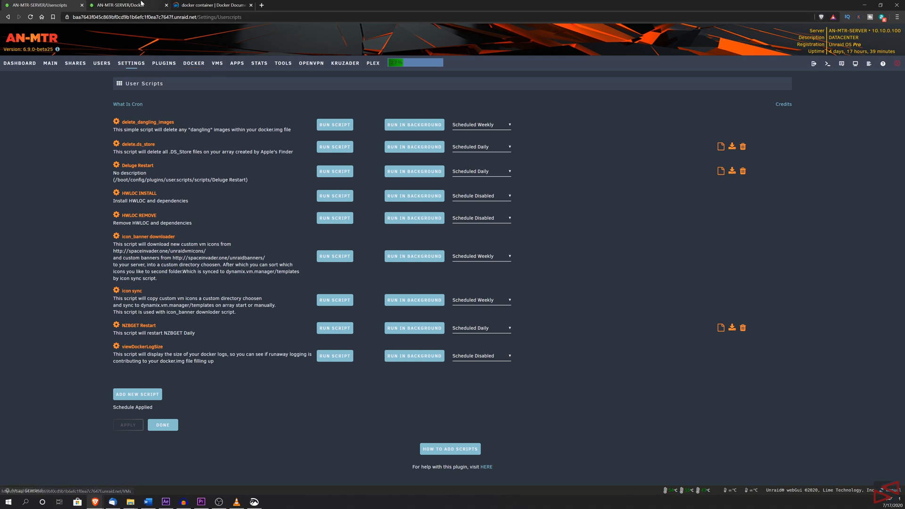
{"action": "left_click", "coordinate": [193, 63]}
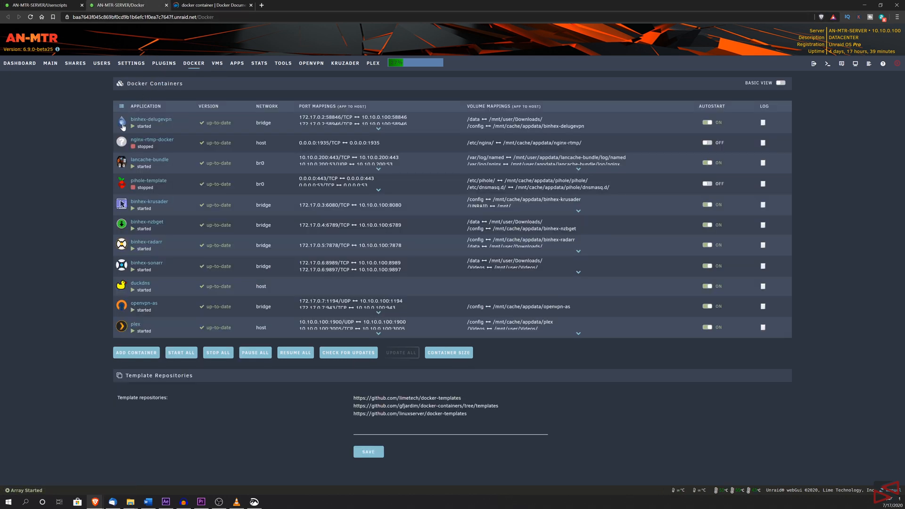
{"action": "left_click", "coordinate": [121, 125]}
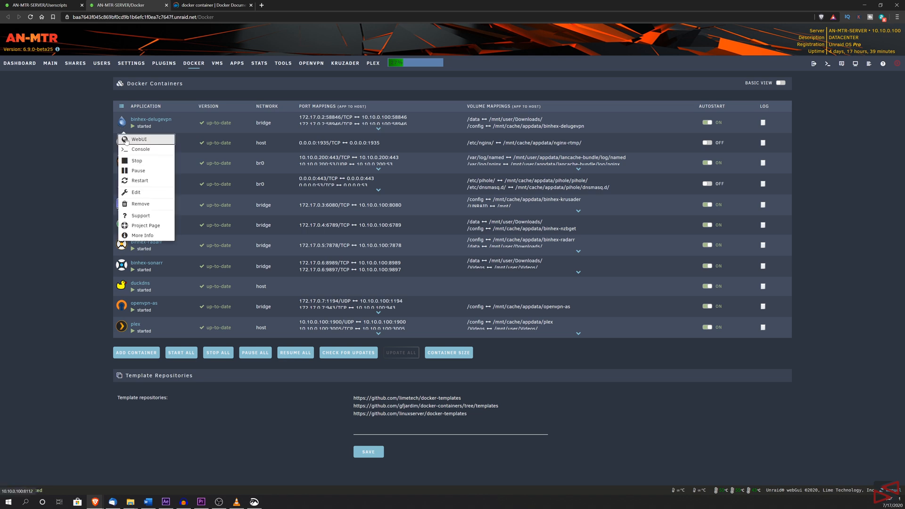
{"action": "left_click", "coordinate": [139, 139]}
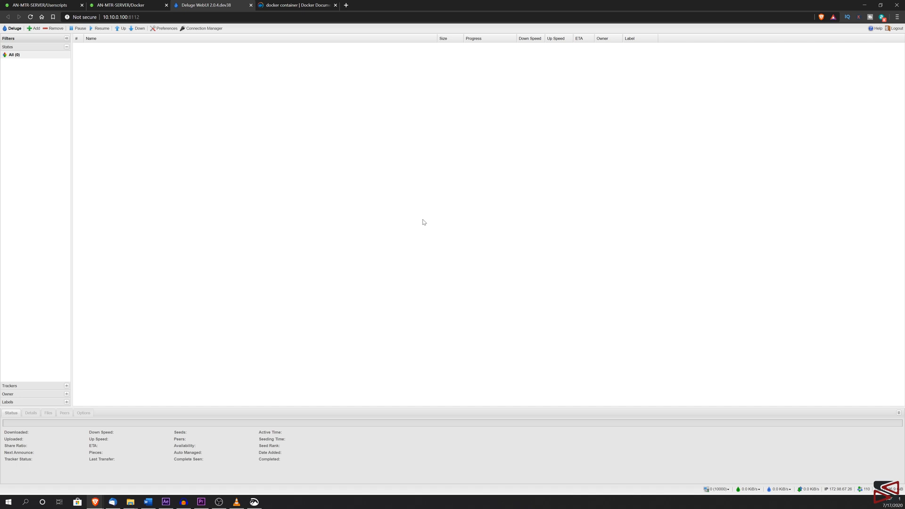
{"action": "left_click", "coordinate": [38, 8]}
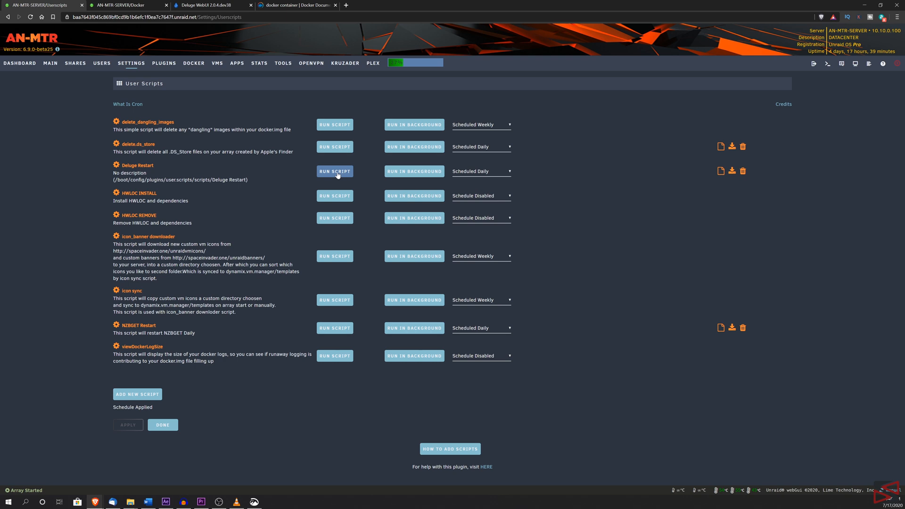
Run Deluge Restart, confirm 'Deluge has been restarted', and switch to the Deluge tab.
{"action": "left_click", "coordinate": [335, 171]}
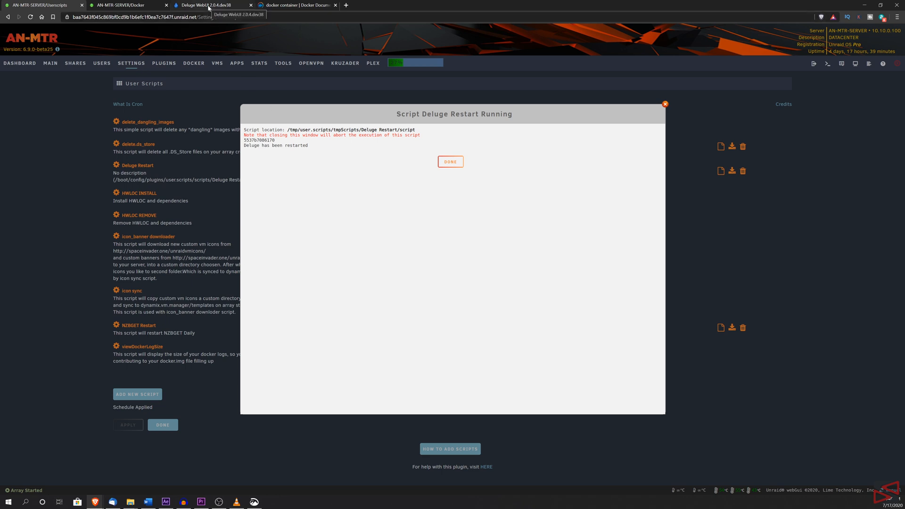
{"action": "left_click", "coordinate": [211, 5]}
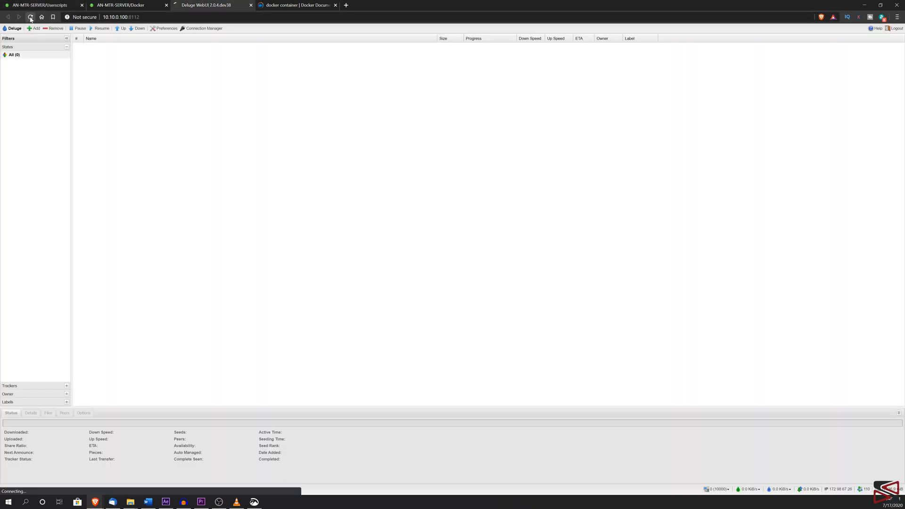
Reload Deluge WebUI after the restart, log in with the saved password, then check Unraid Docker.
{"action": "left_click", "coordinate": [29, 18]}
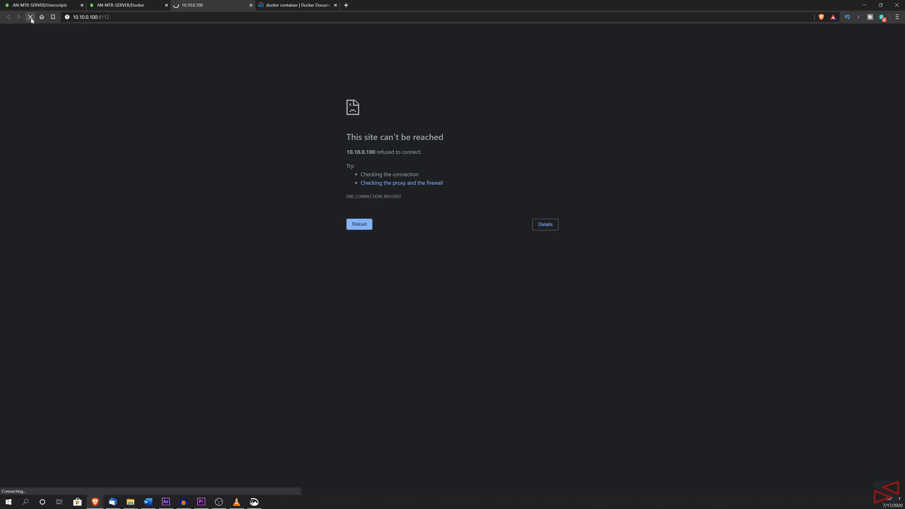
{"action": "left_click", "coordinate": [360, 224]}
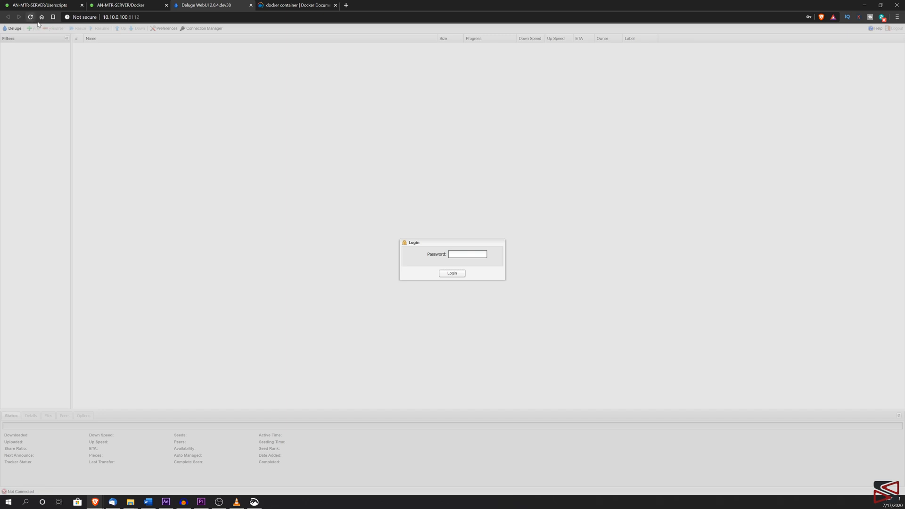
{"action": "left_click", "coordinate": [468, 254]}
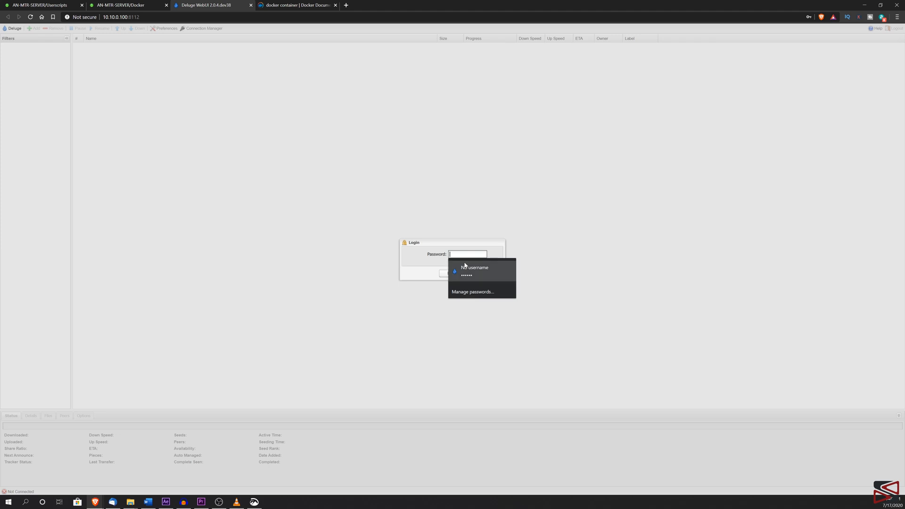
{"action": "left_click", "coordinate": [466, 271]}
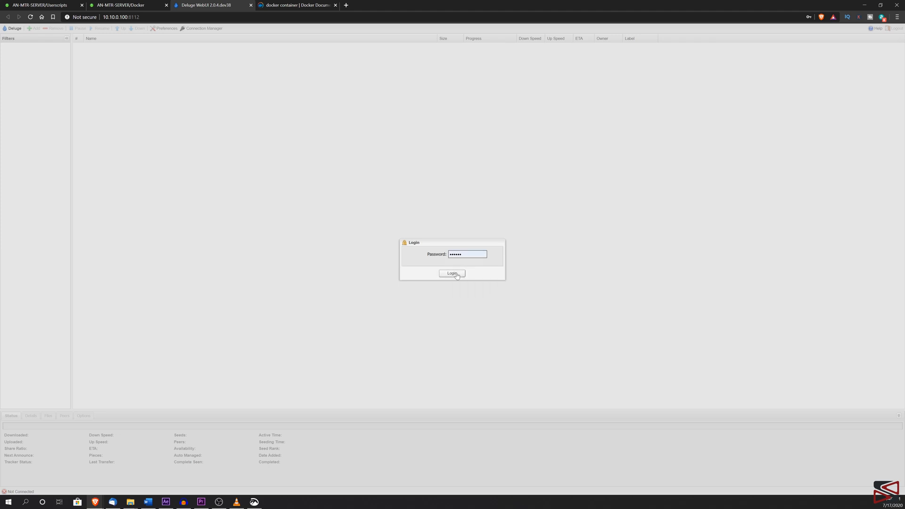
{"action": "left_click", "coordinate": [452, 274]}
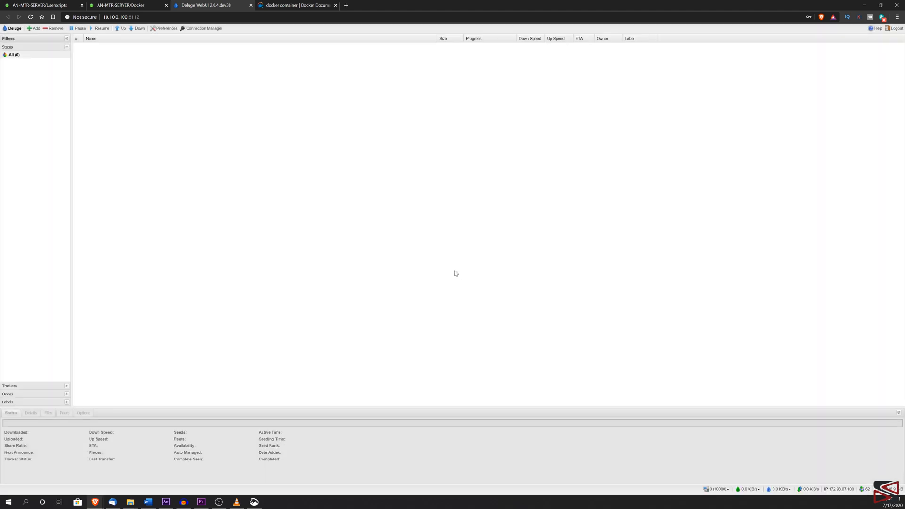
{"action": "mouse_move", "coordinate": [391, 247]}
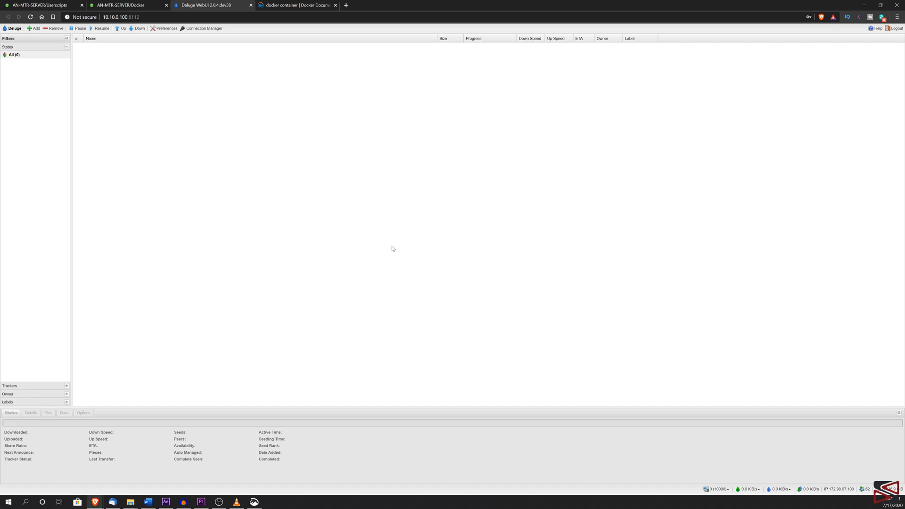
{"action": "left_click", "coordinate": [122, 5]}
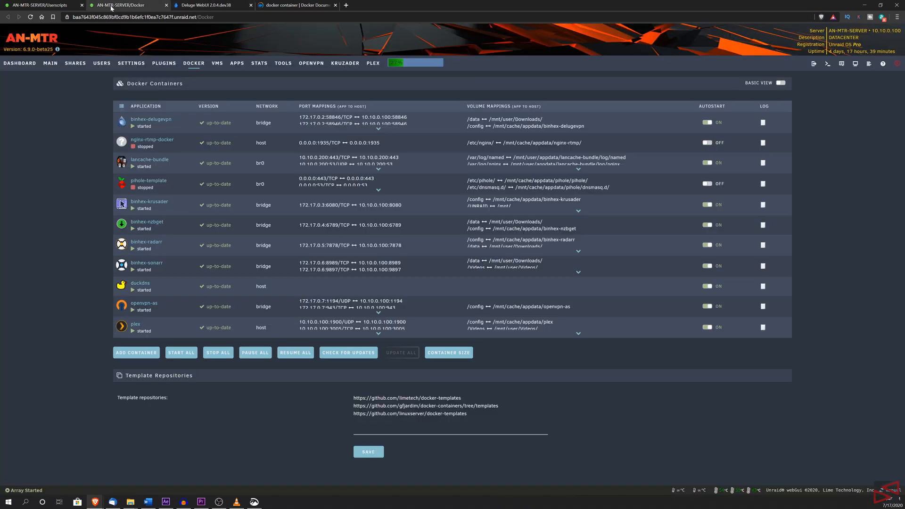
{"action": "mouse_move", "coordinate": [79, 148]}
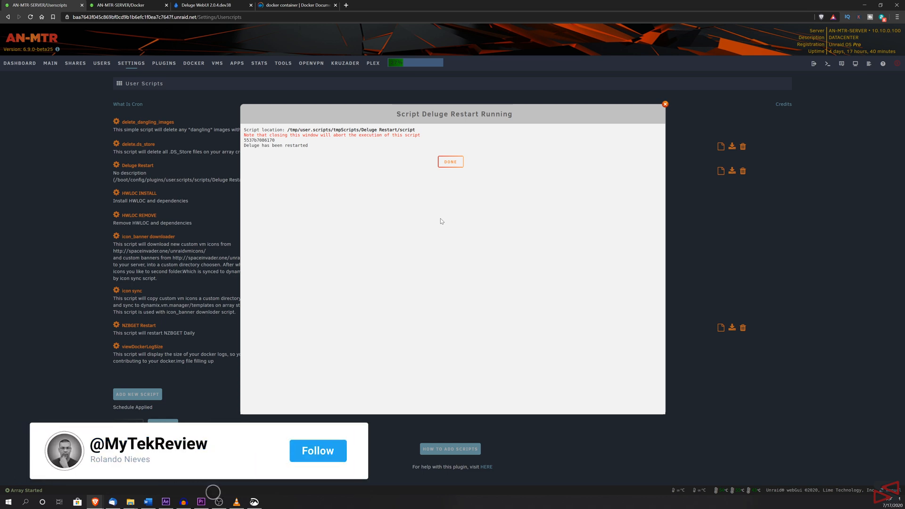
Return to the User Scripts tab showing 'Deluge has been restarted' output.
{"action": "left_click", "coordinate": [317, 450]}
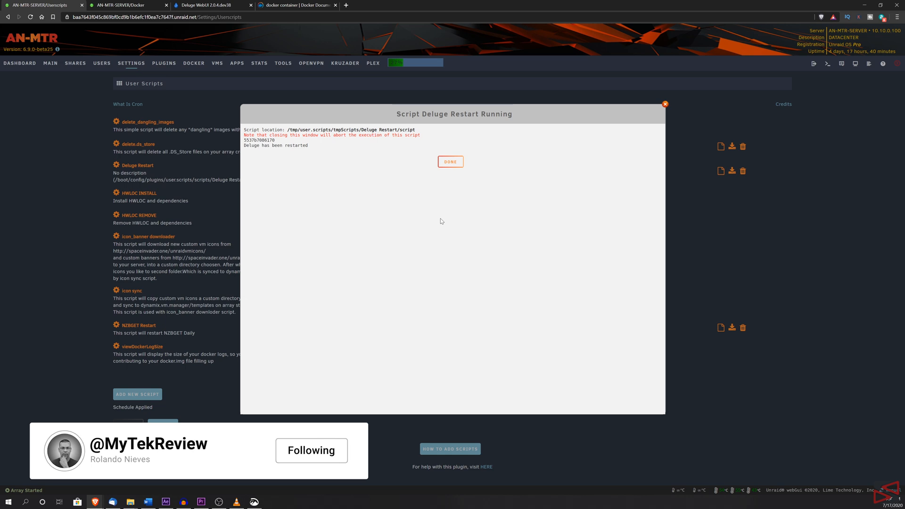